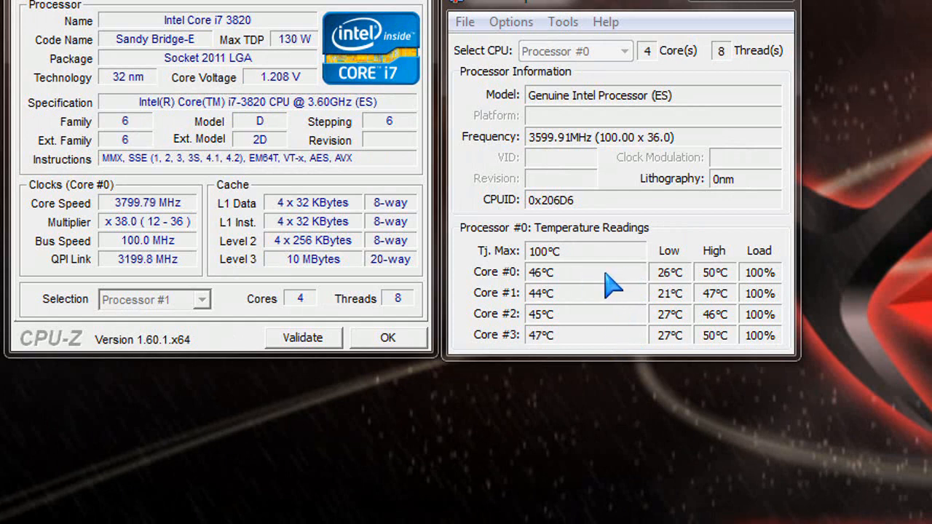
pyautogui.moveTo(659, 291)
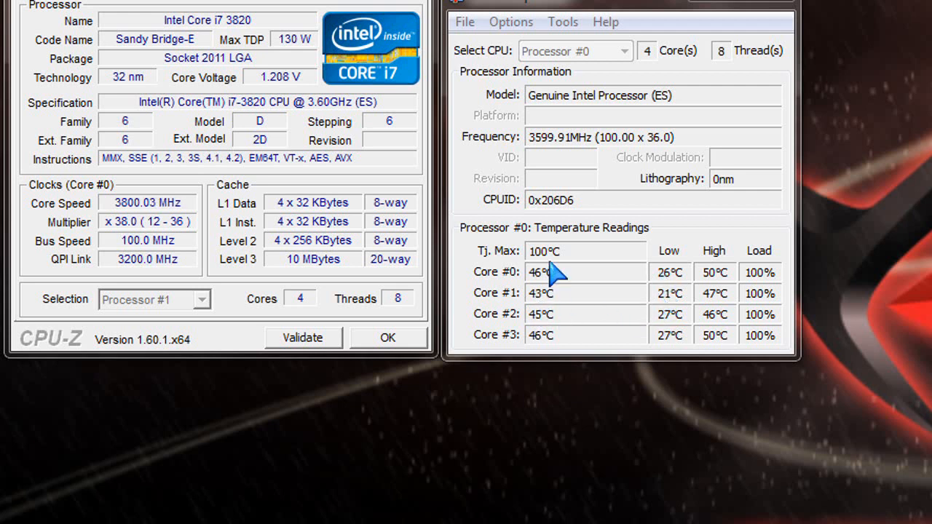
pyautogui.moveTo(338, 192)
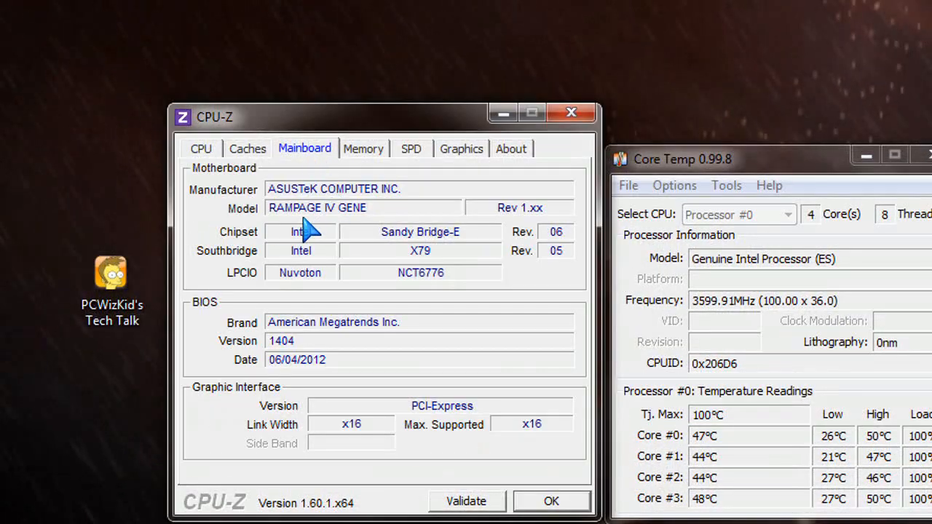
pyautogui.moveTo(375, 279)
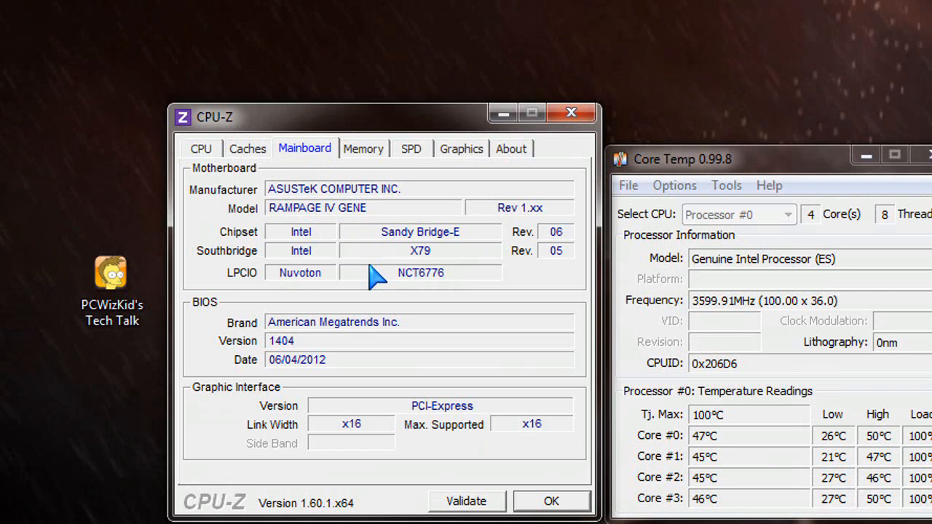
pyautogui.moveTo(382, 367)
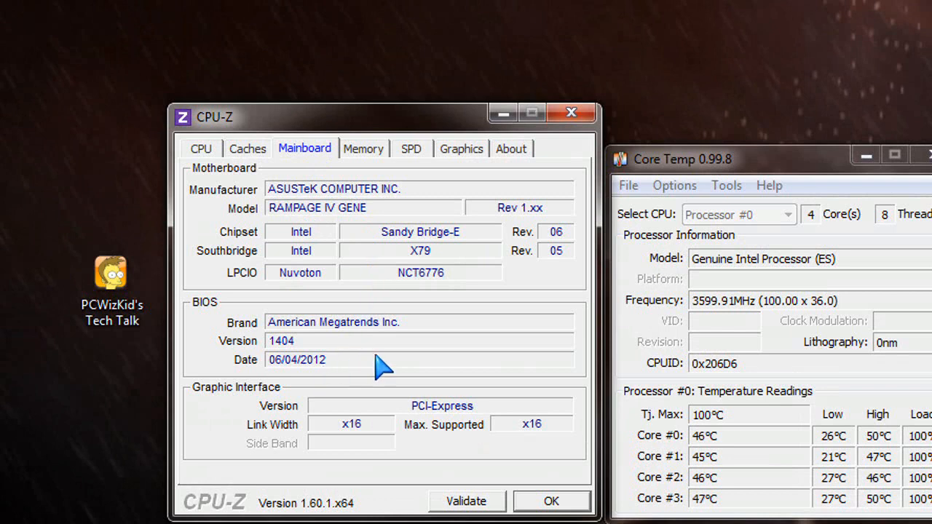
# Review the Memory and Graphics details, then return to the CPU information.
pyautogui.click(363, 149)
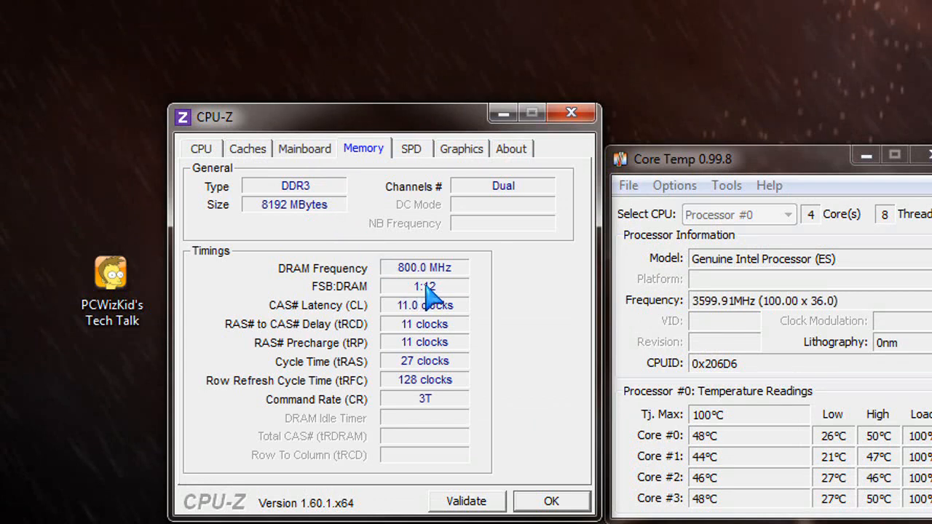
pyautogui.click(411, 149)
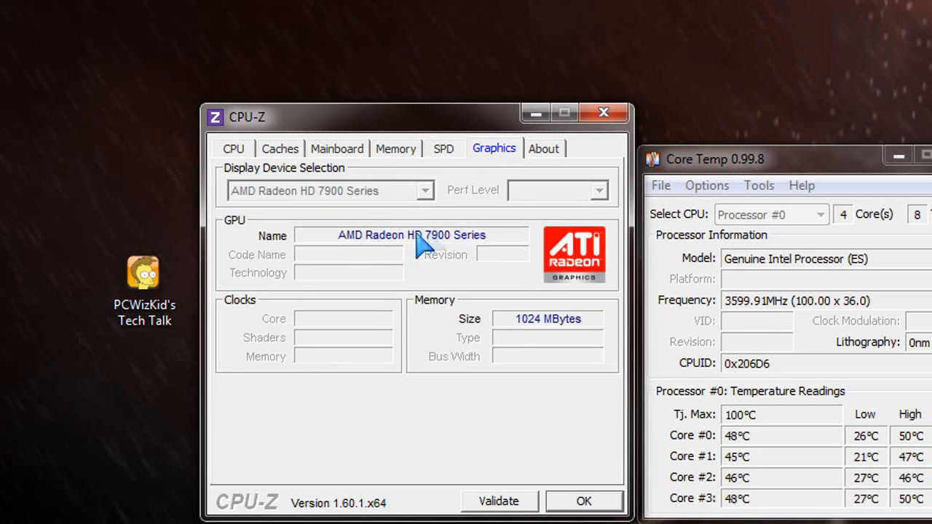
pyautogui.moveTo(437, 262)
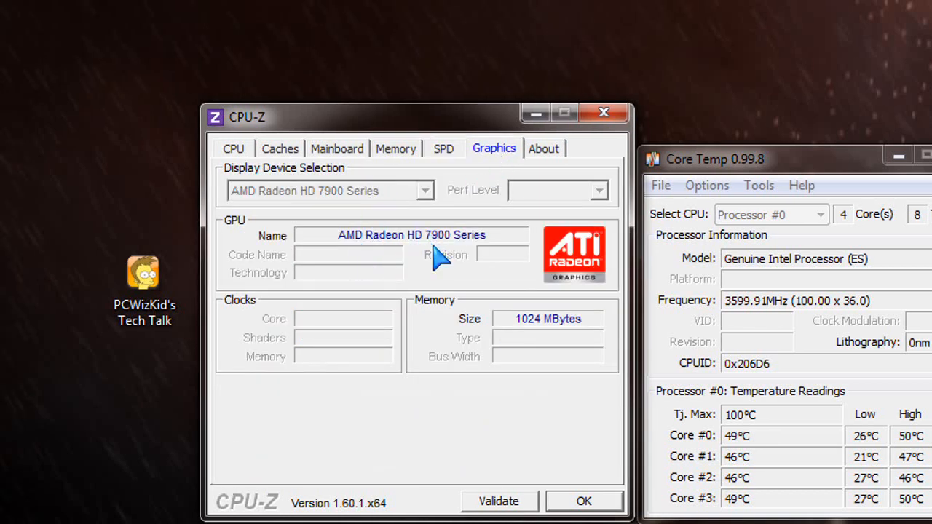
pyautogui.moveTo(255, 158)
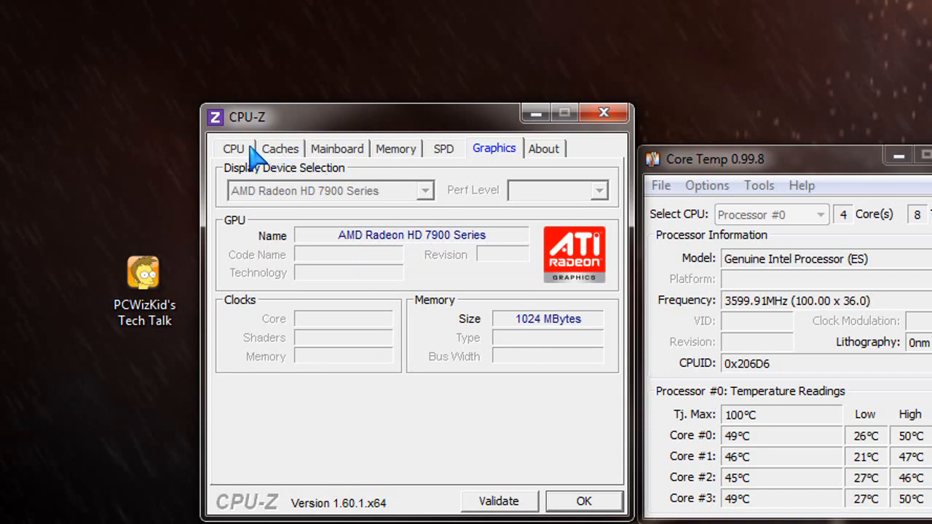
pyautogui.click(233, 148)
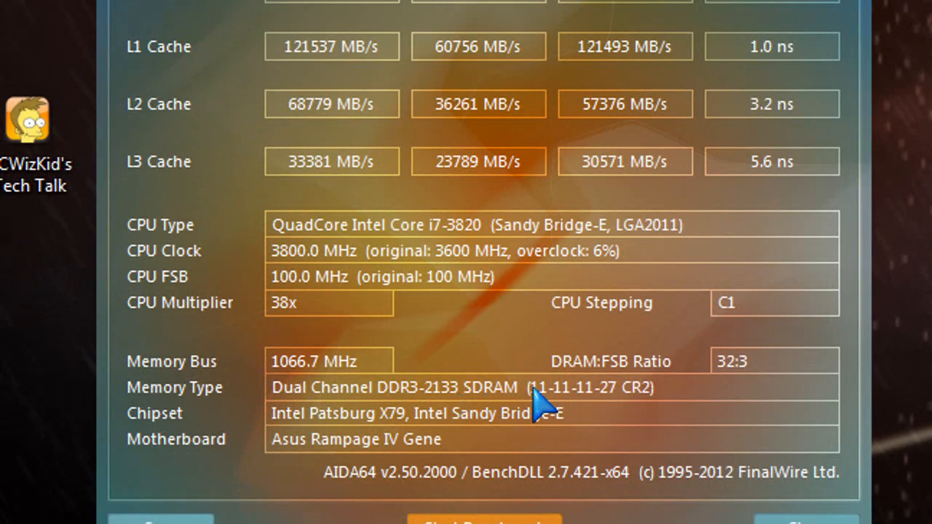
pyautogui.moveTo(473, 408)
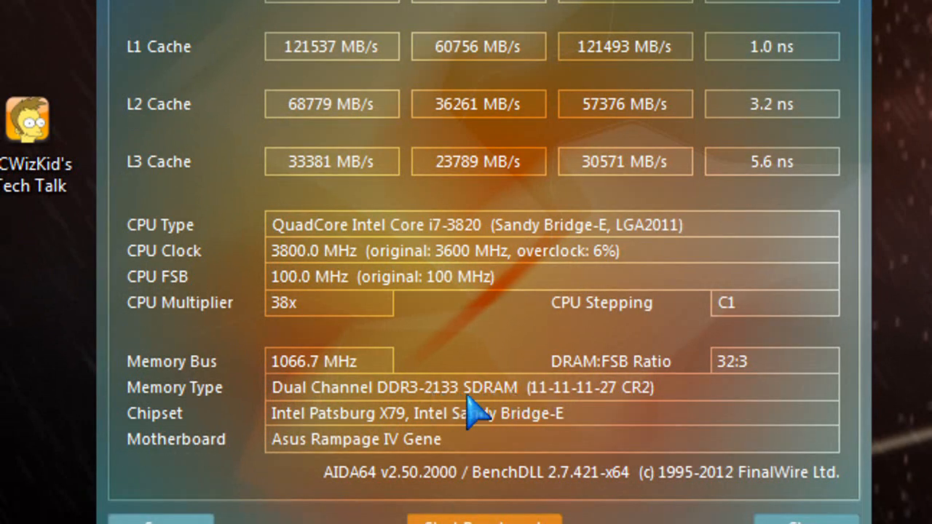
pyautogui.moveTo(488, 247)
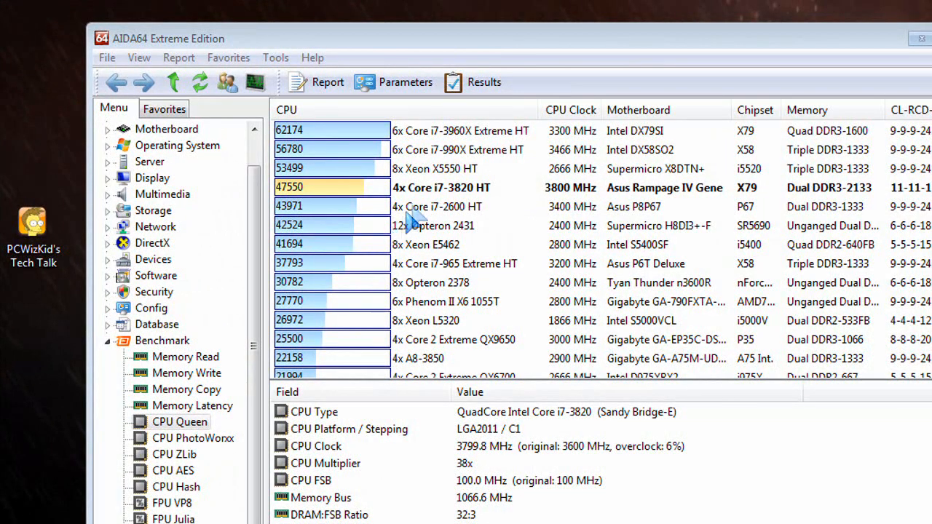
pyautogui.moveTo(449, 203)
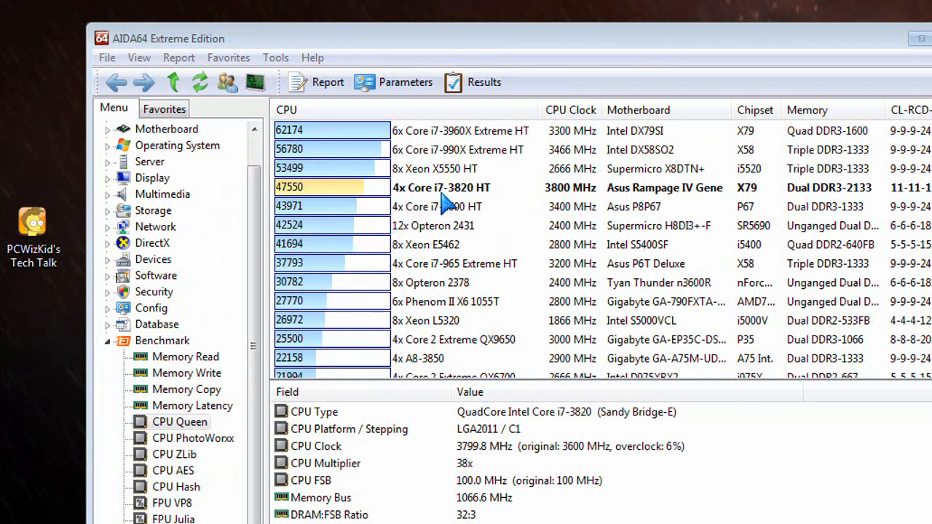
pyautogui.moveTo(565, 207)
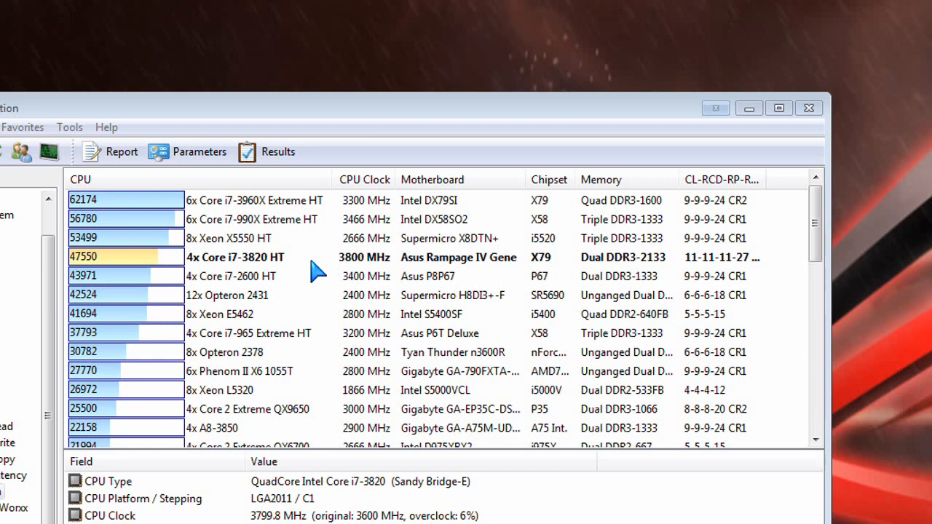
pyautogui.moveTo(327, 216)
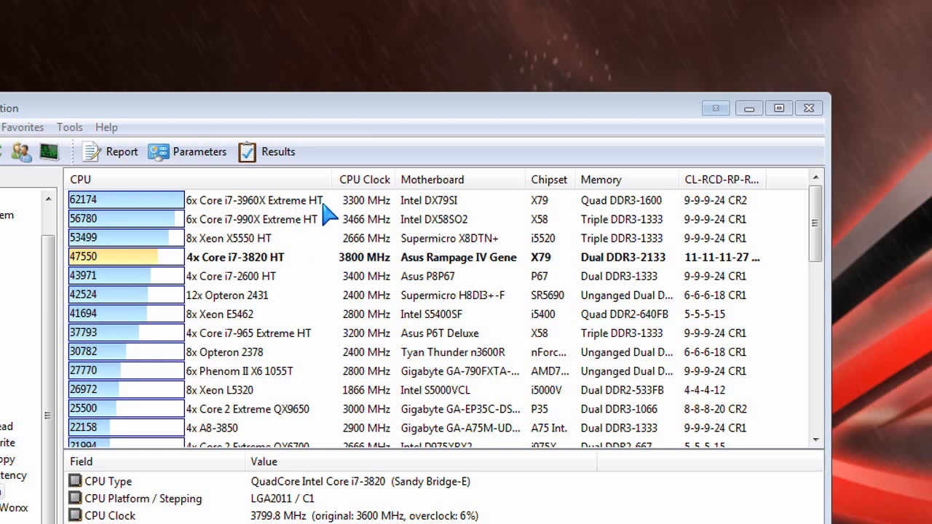
pyautogui.moveTo(333, 274)
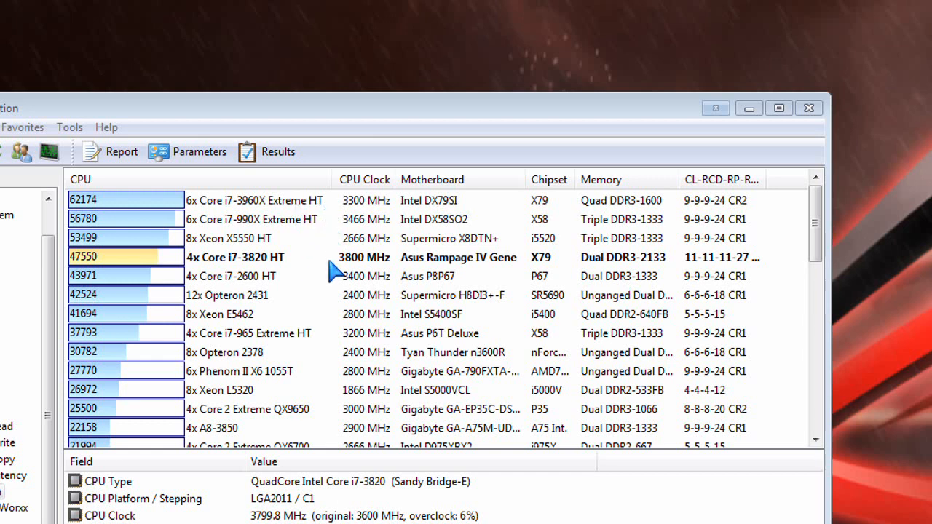
pyautogui.moveTo(346, 315)
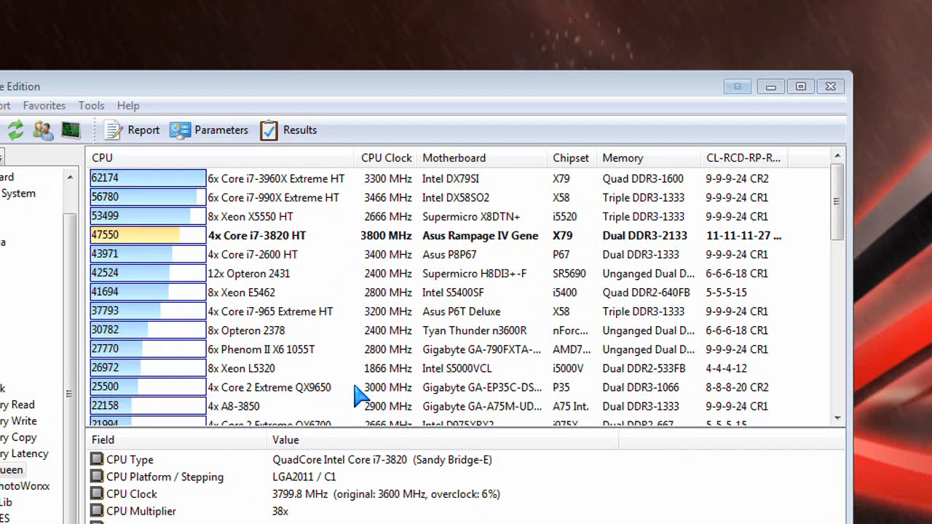
pyautogui.moveTo(396, 247)
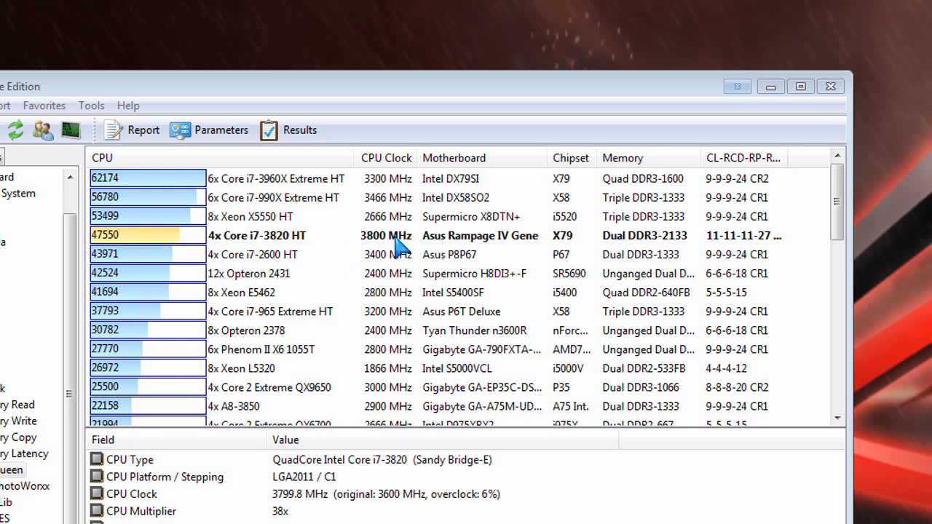
pyautogui.moveTo(338, 251)
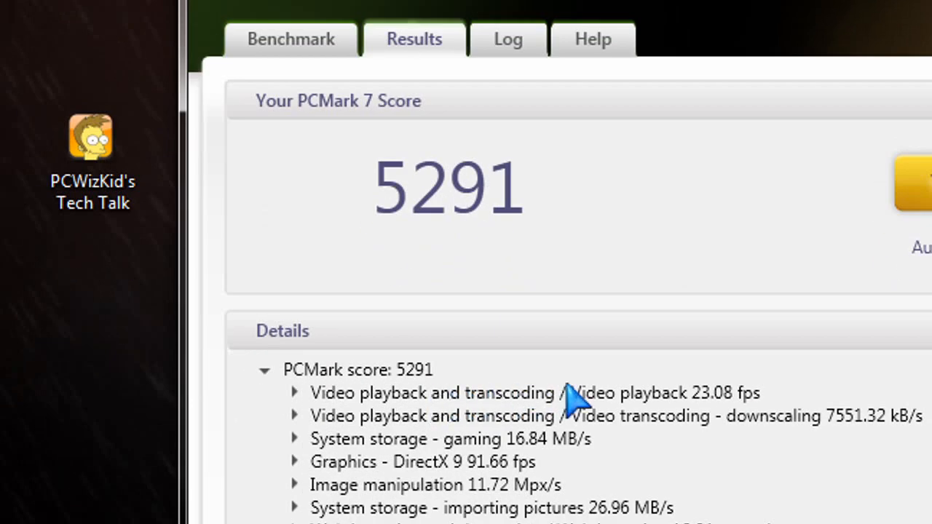
# Scroll down the Results details to reveal the per-test breakdown of the 5291 score.
pyautogui.scroll(-3)
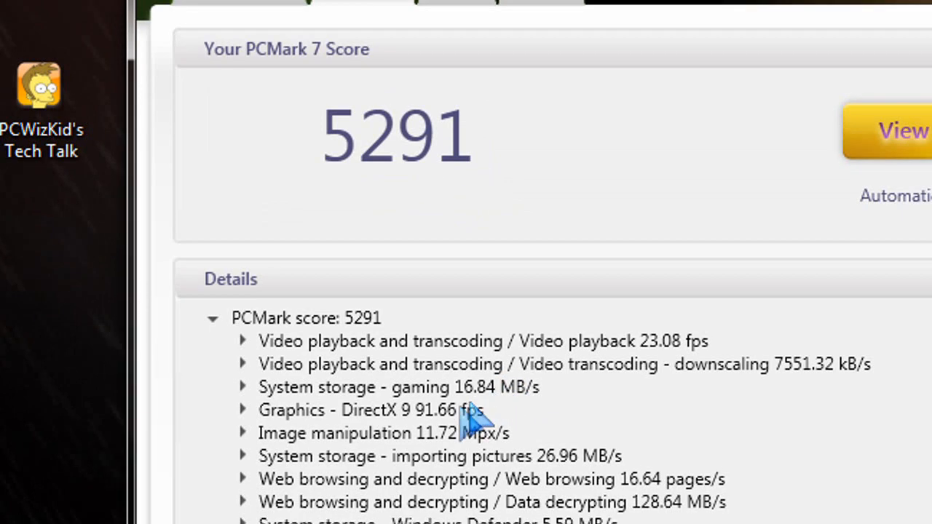
pyautogui.scroll(-3)
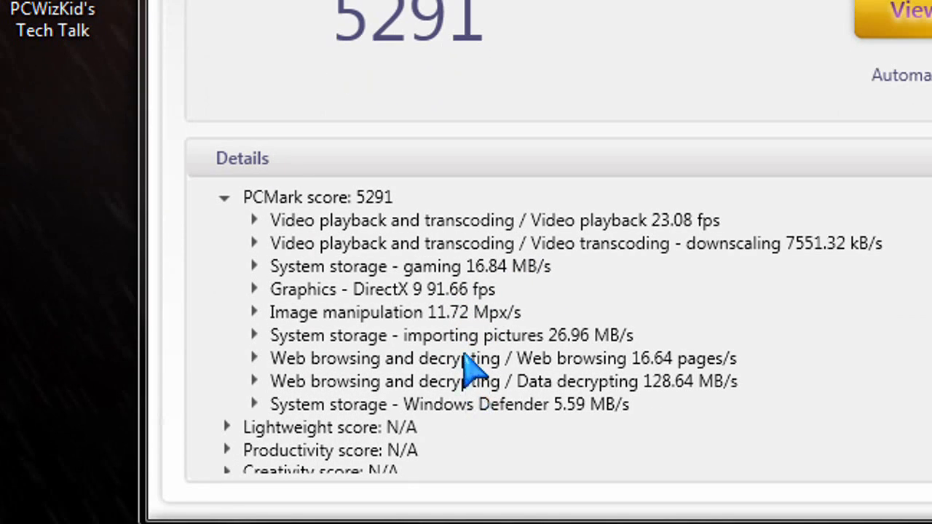
pyautogui.moveTo(483, 294)
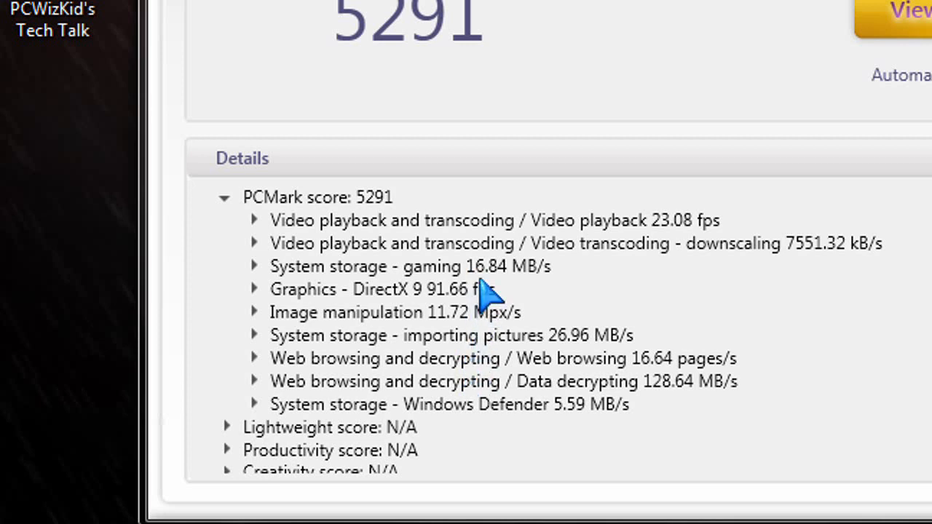
pyautogui.moveTo(482, 297)
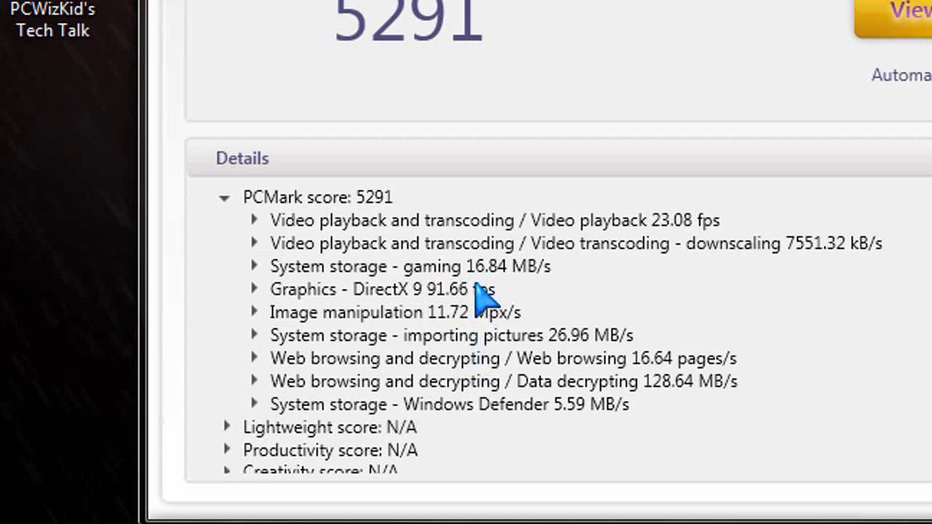
pyautogui.moveTo(478, 323)
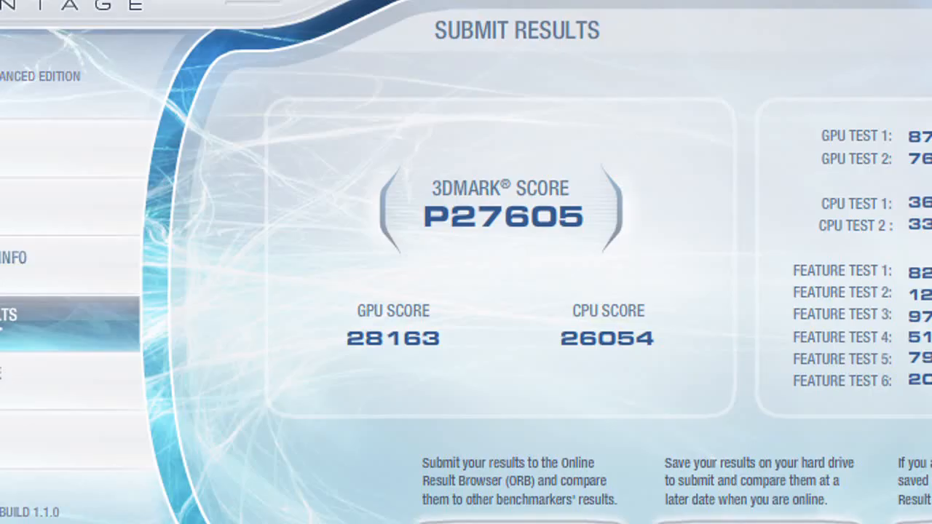
pyautogui.moveTo(419, 354)
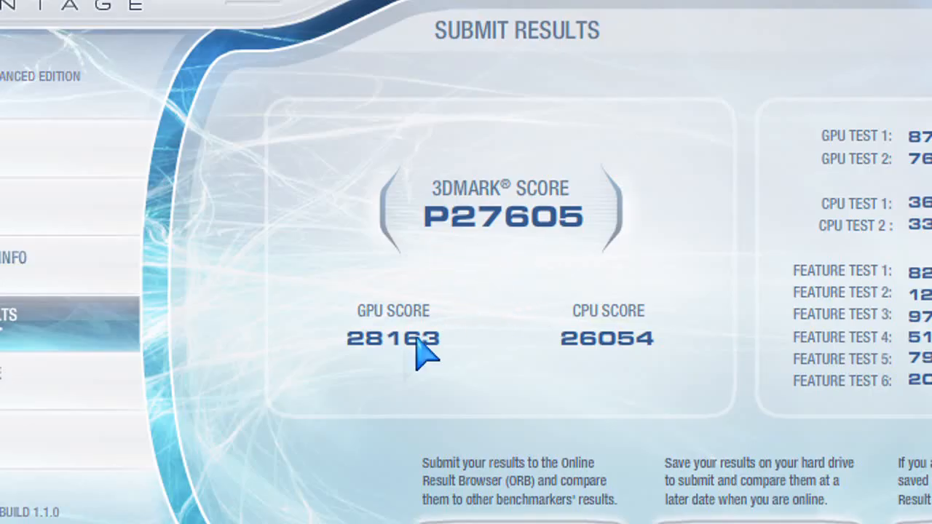
pyautogui.moveTo(409, 358)
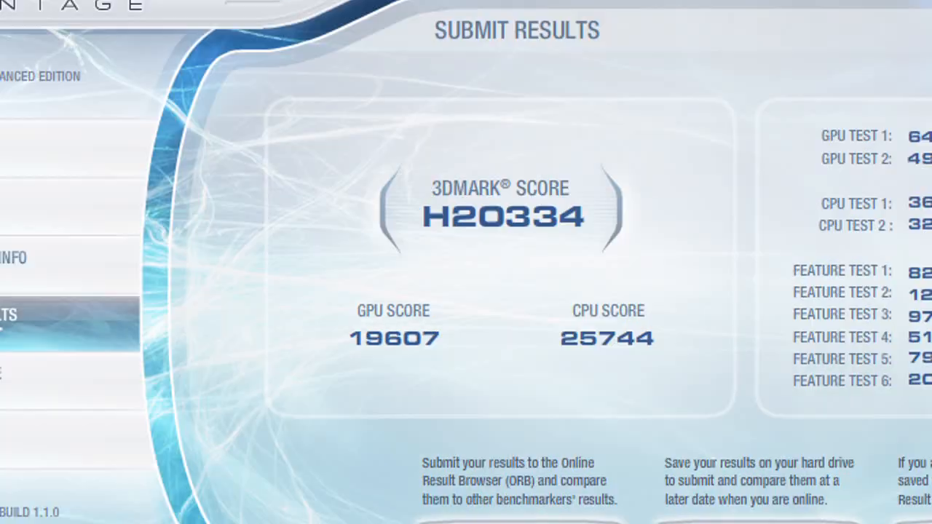
pyautogui.moveTo(495, 274)
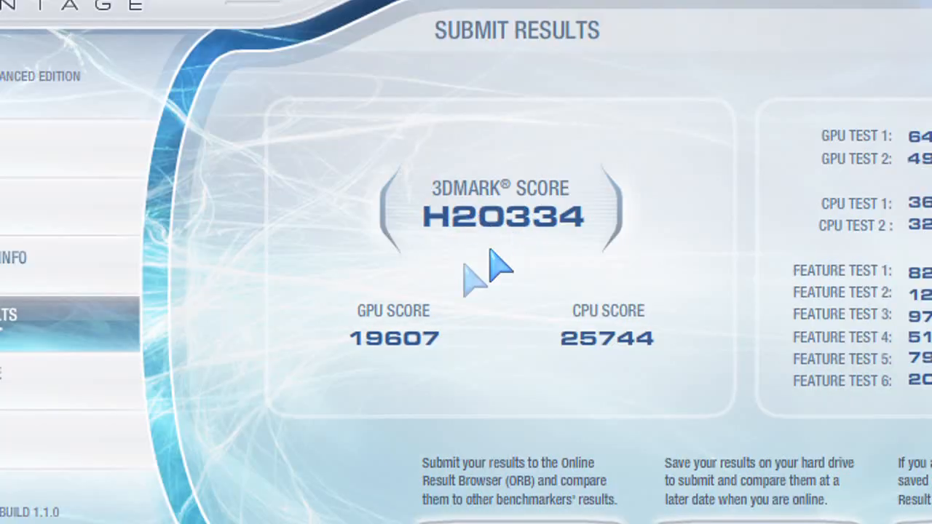
pyautogui.moveTo(575, 347)
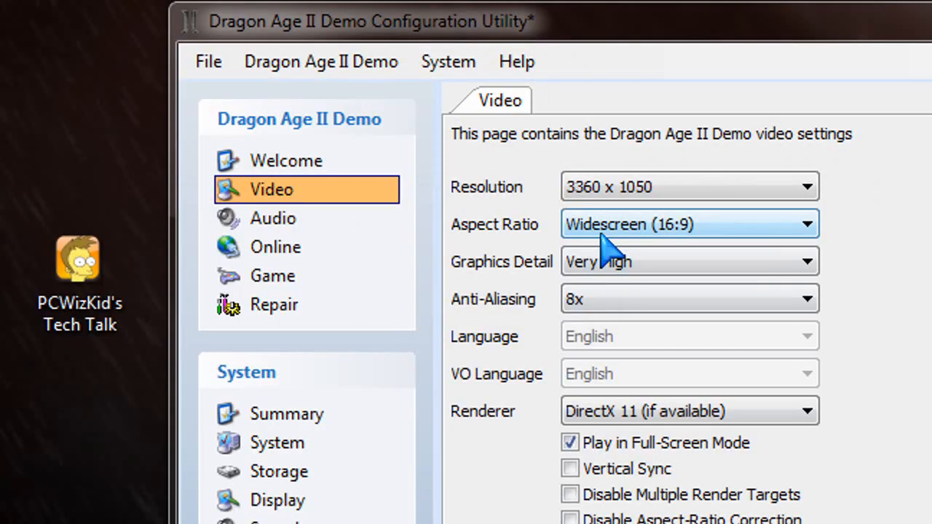
pyautogui.moveTo(677, 284)
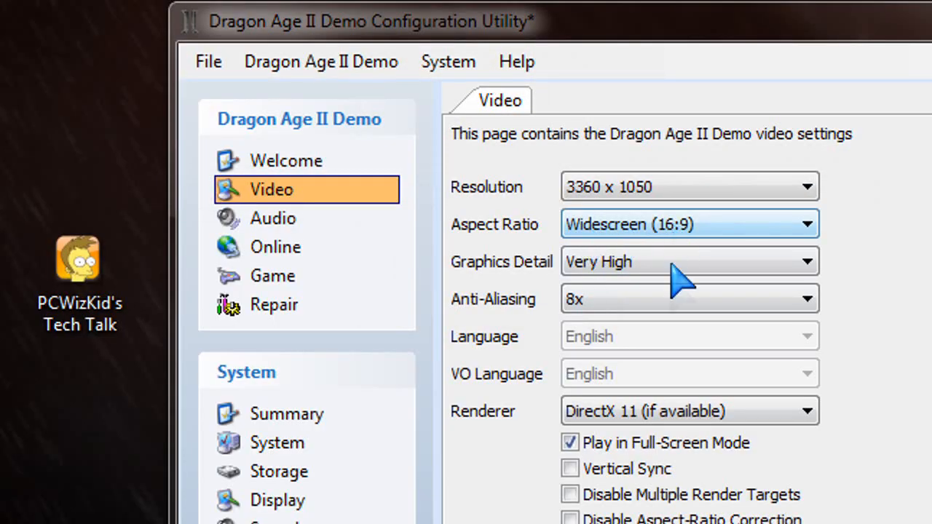